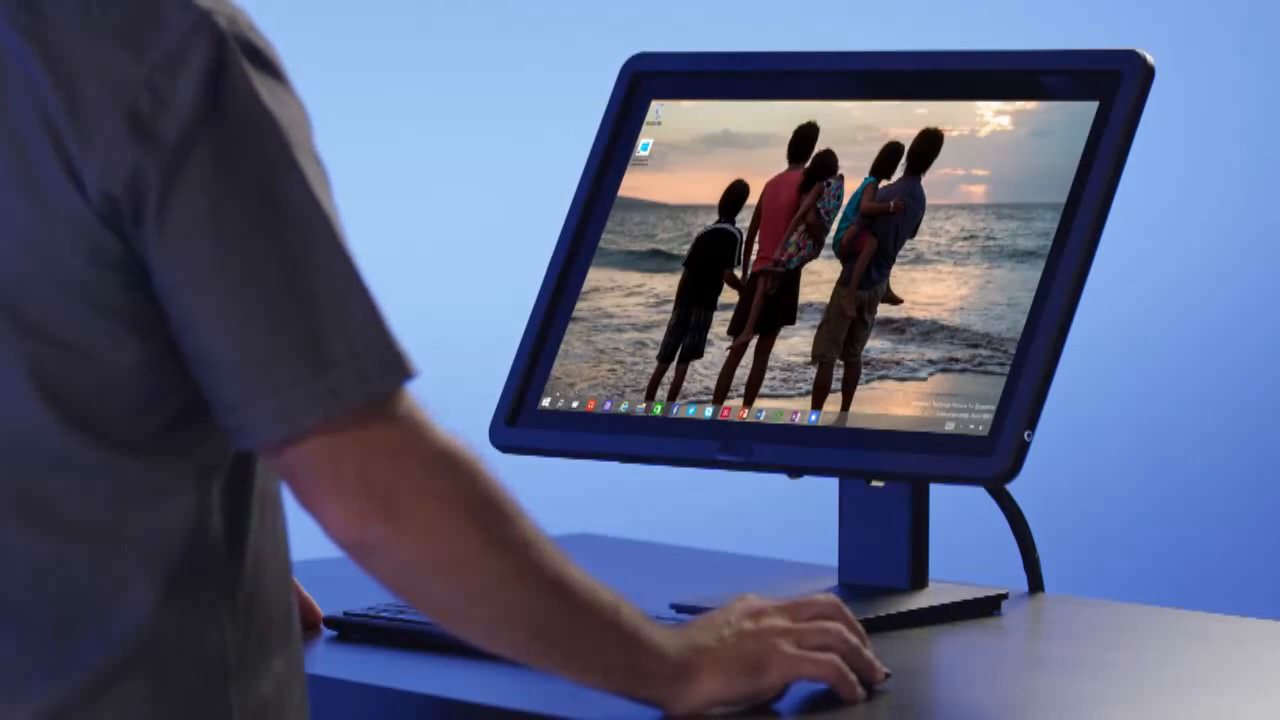
# Step: Open the Start menu from the taskbar Start button
pyautogui.click(538, 403)
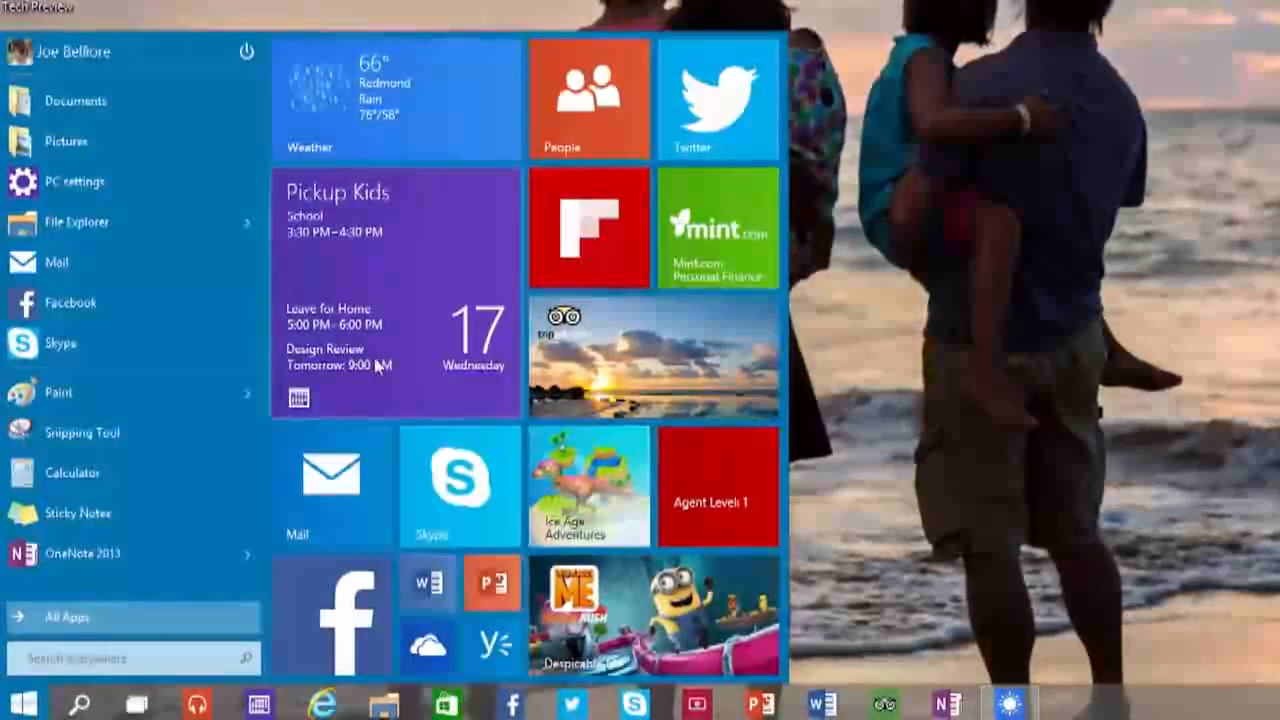
pyautogui.moveTo(539, 466)
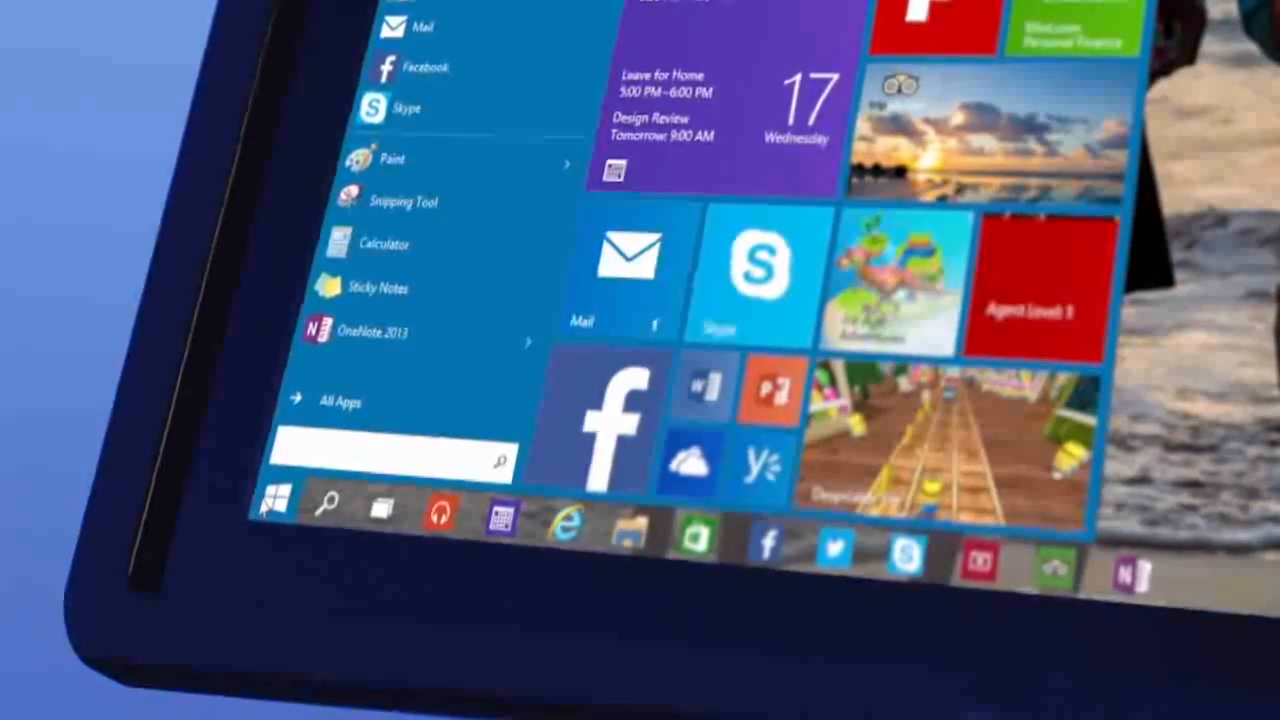
# Step: Search 'photo' in the Start menu search box
pyautogui.write('photo')
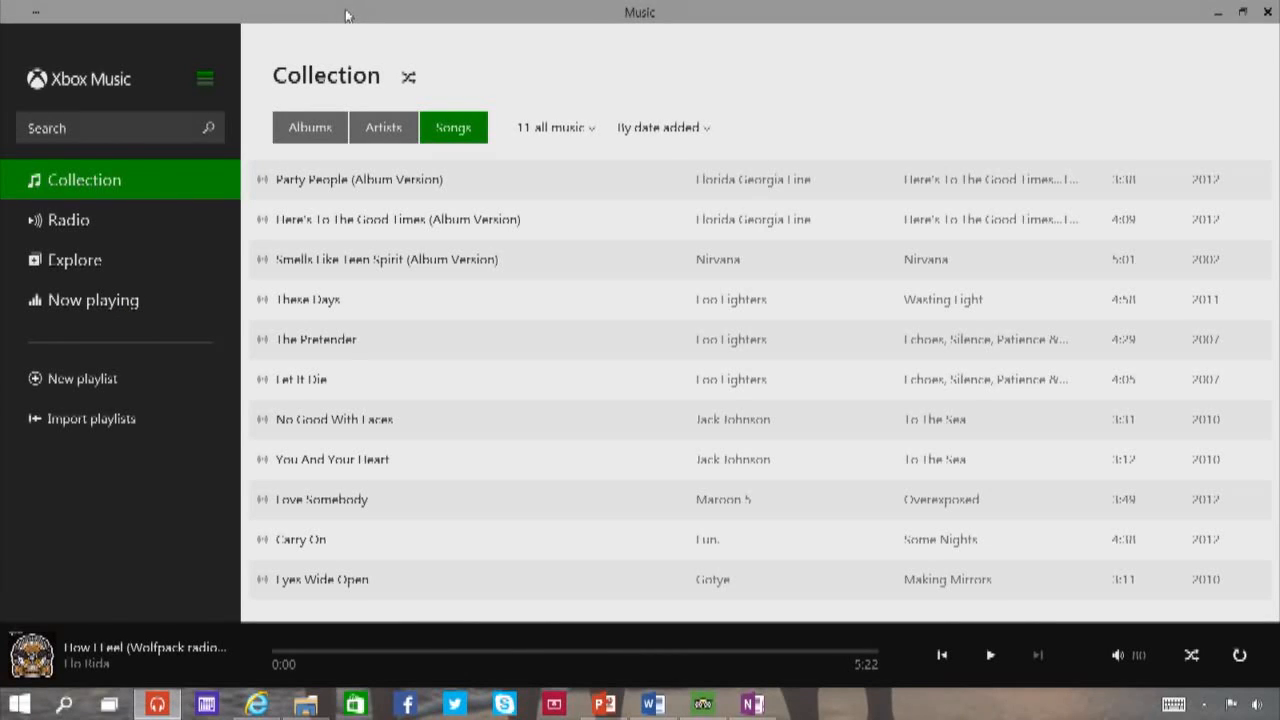
pyautogui.moveTo(1062, 56)
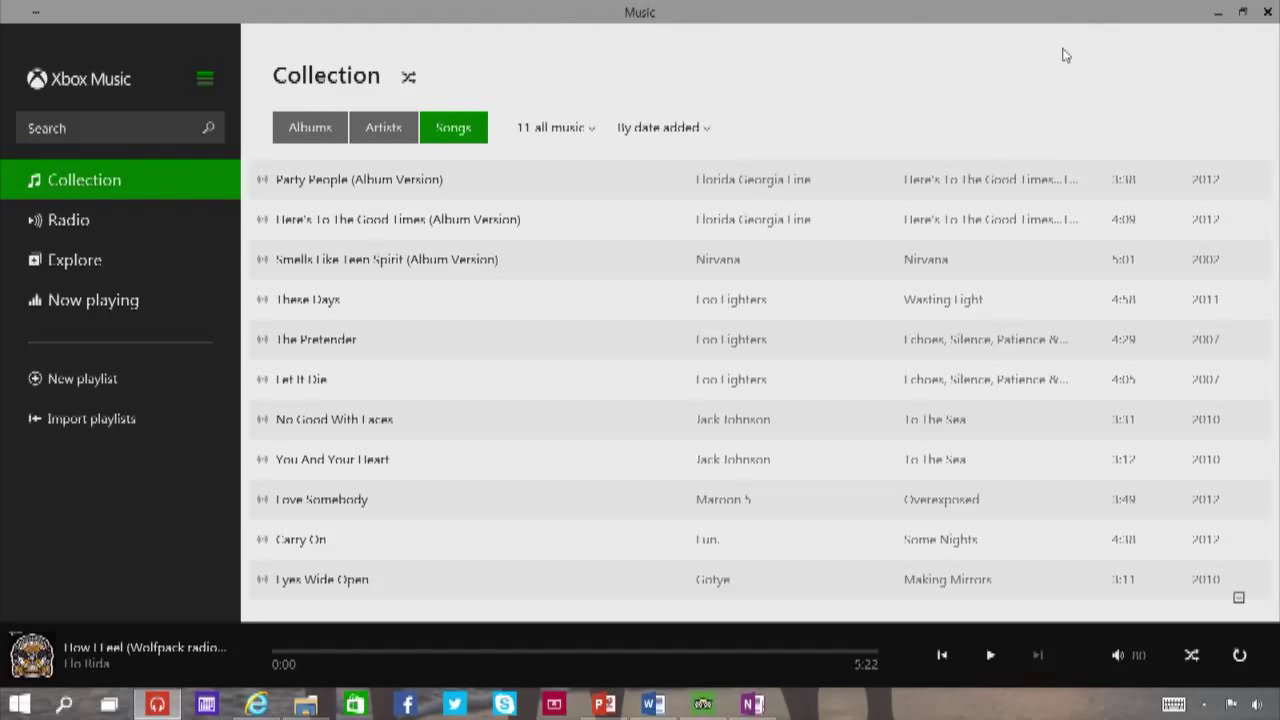
pyautogui.moveTo(1036, 19)
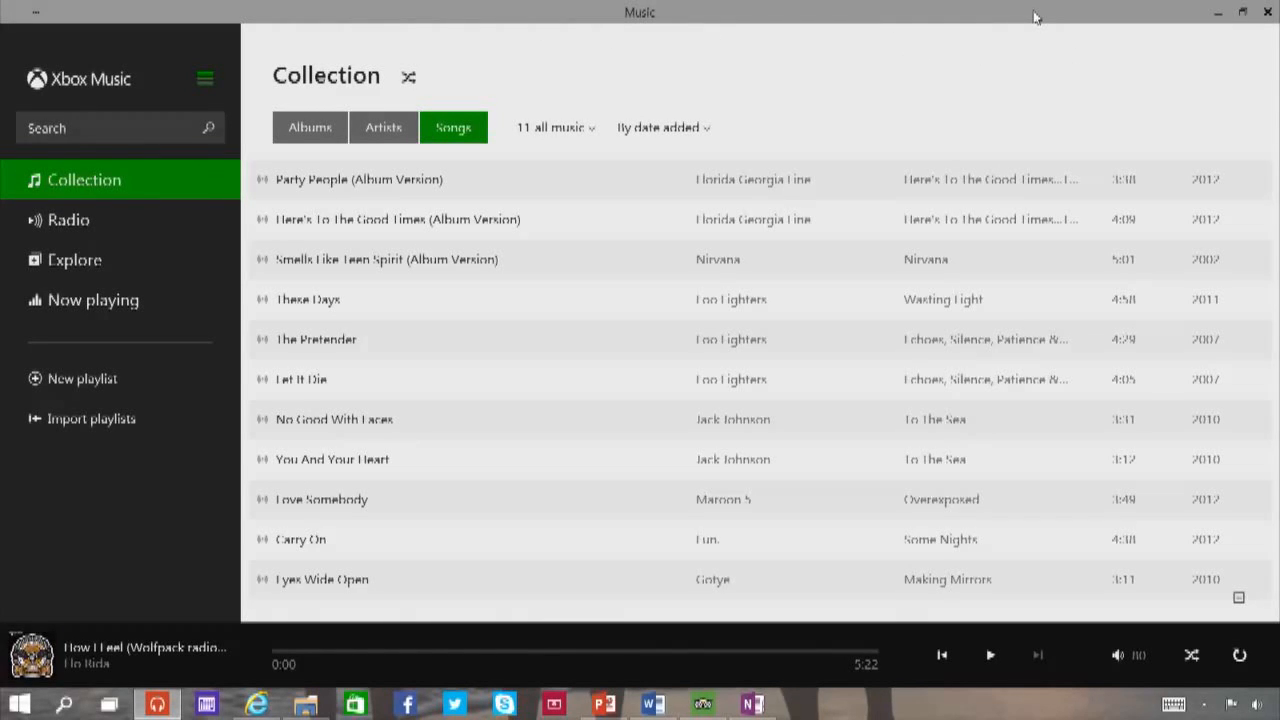
# Step: Restore down the Xbox Music app into a resizable desktop window
pyautogui.click(1239, 22)
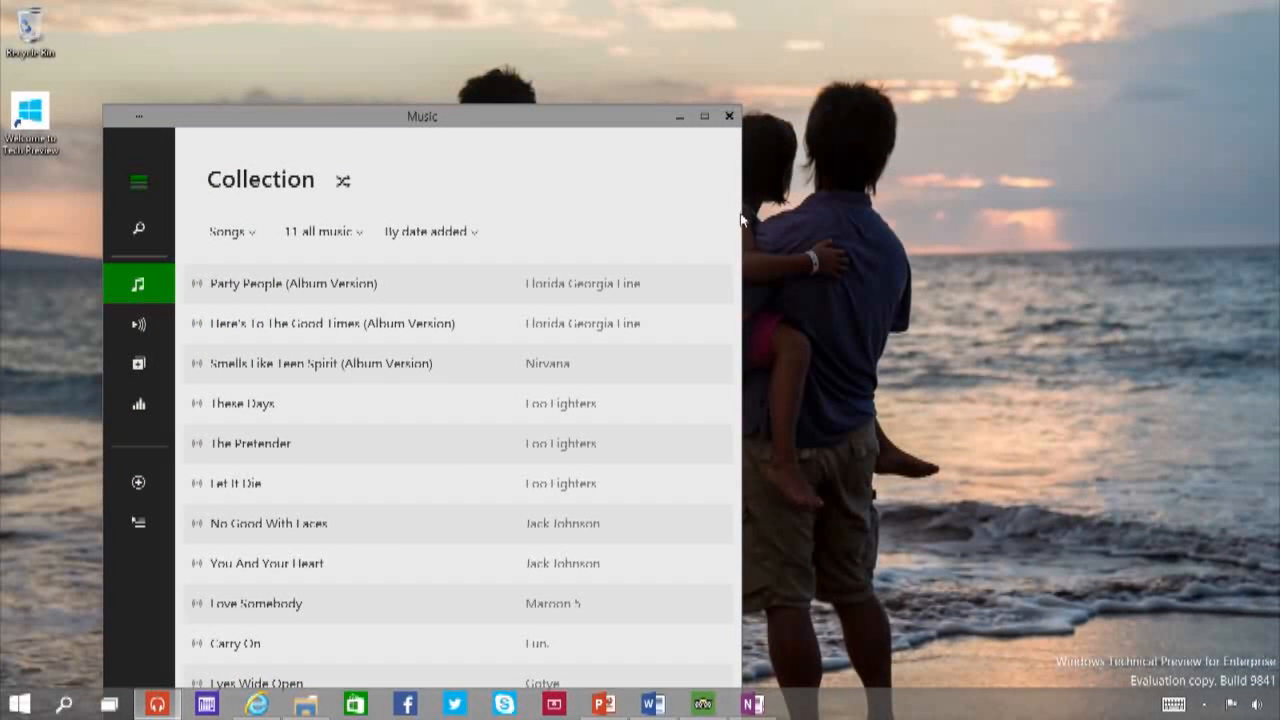
pyautogui.moveTo(732, 154)
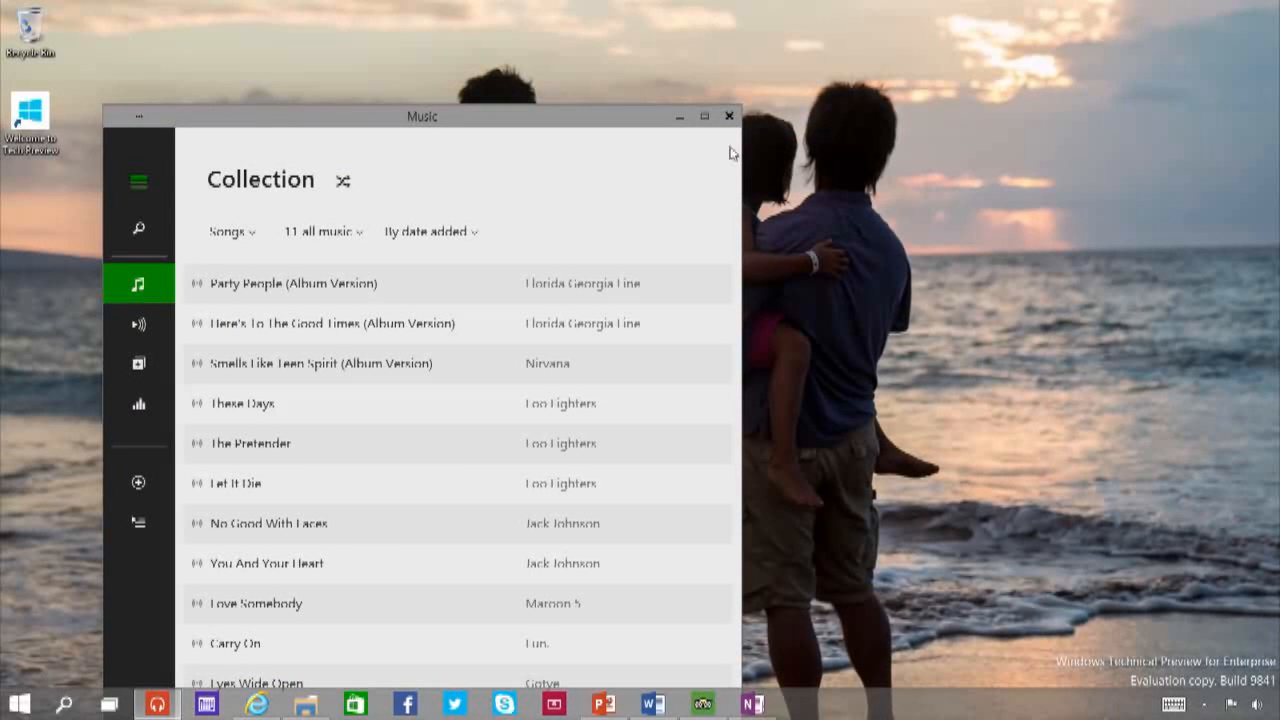
pyautogui.moveTo(719, 130)
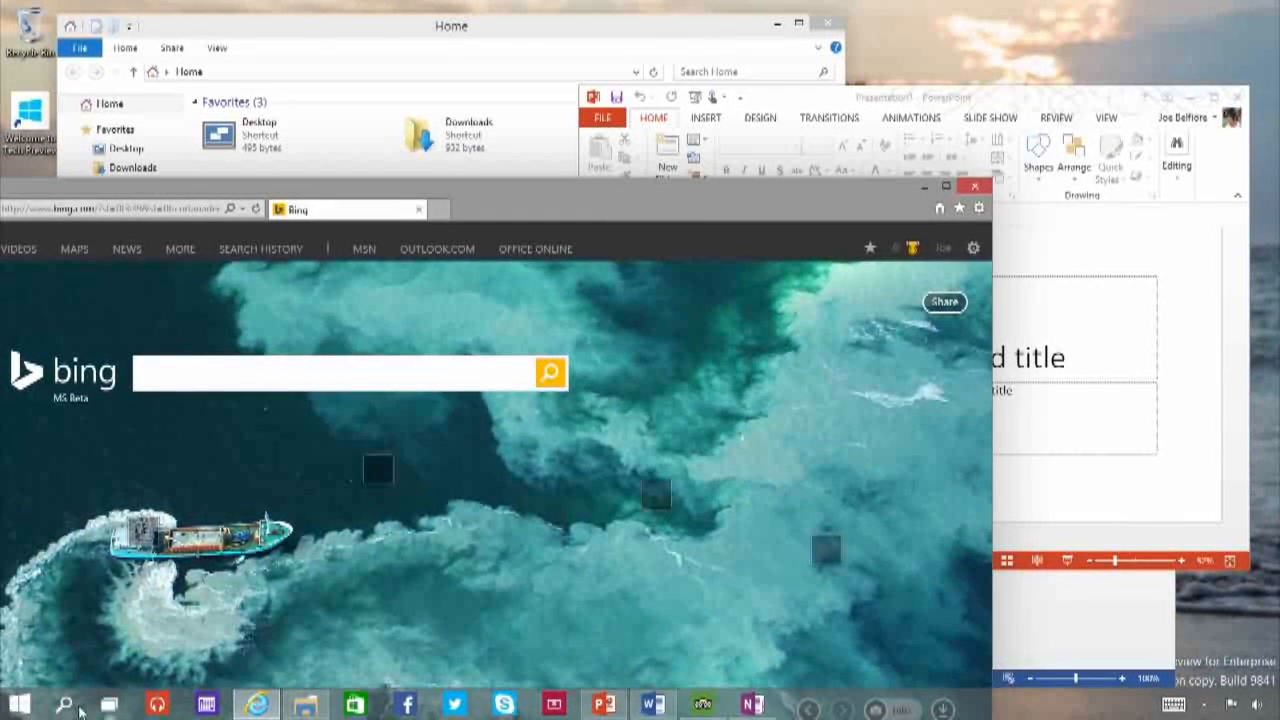
# Step: Open Task View to show Bing, Presentation1, Home folder, Document1 and desktops
pyautogui.click(105, 706)
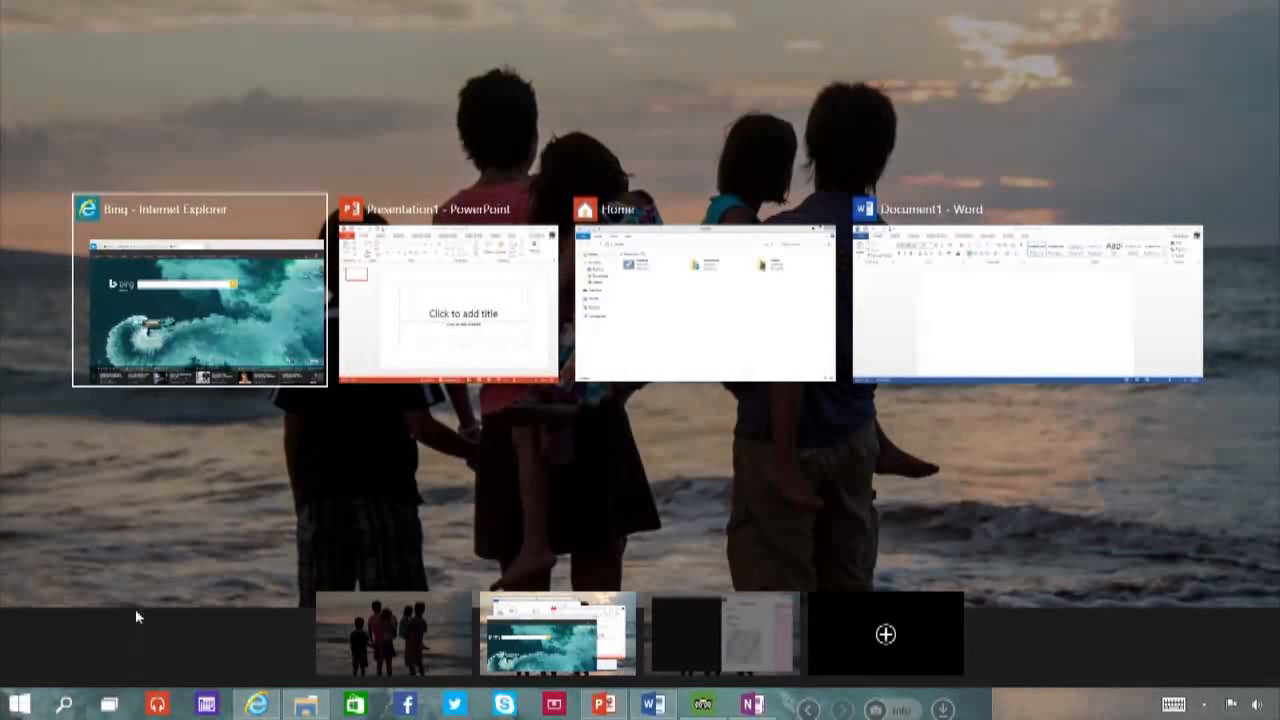